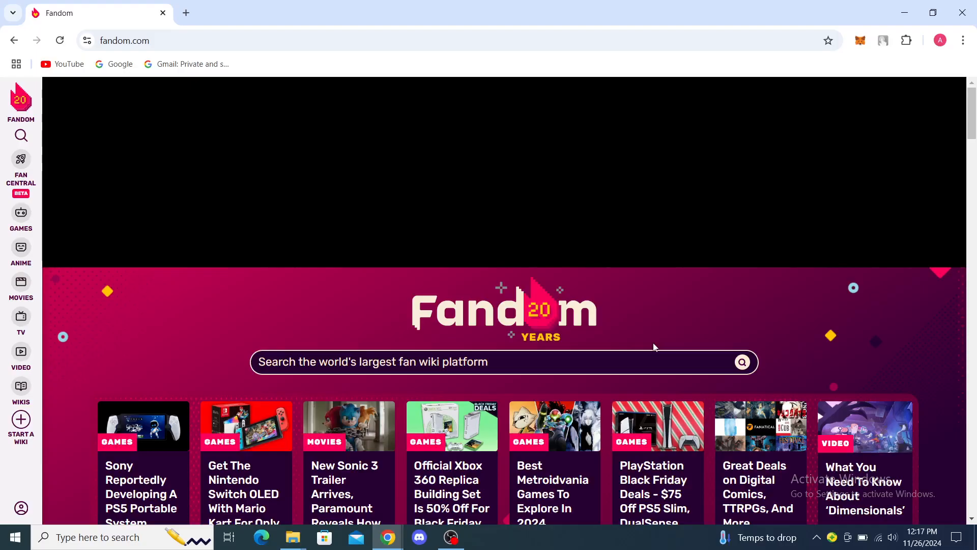
mouse_move(207, 5)
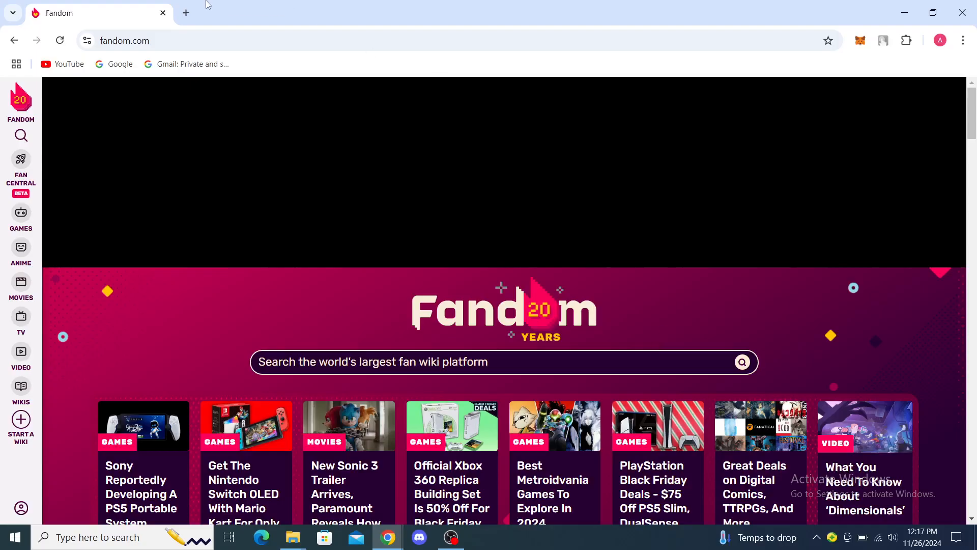
Step: Load Fandom in a new tab and go to your own Community Central profile page
left_click(186, 12)
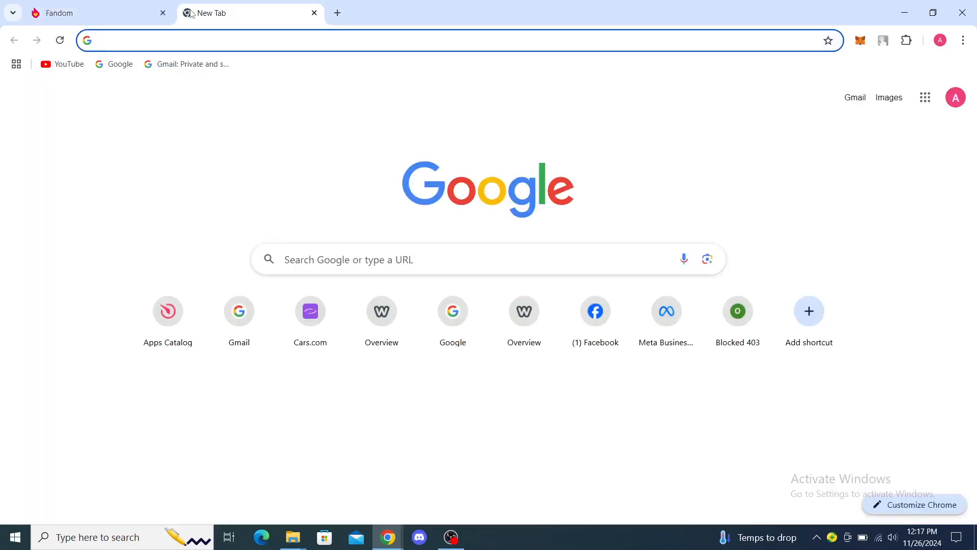
type("fandom")
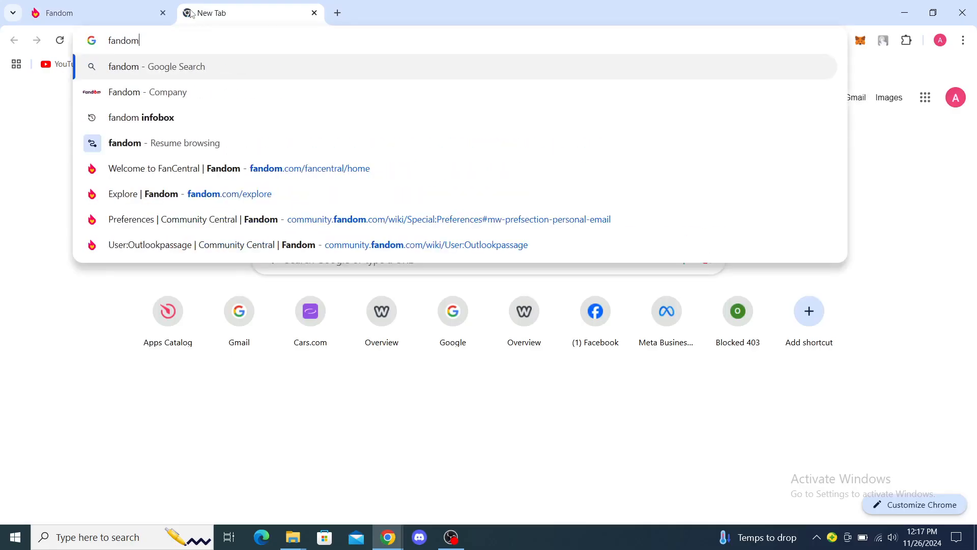
mouse_move(104, 62)
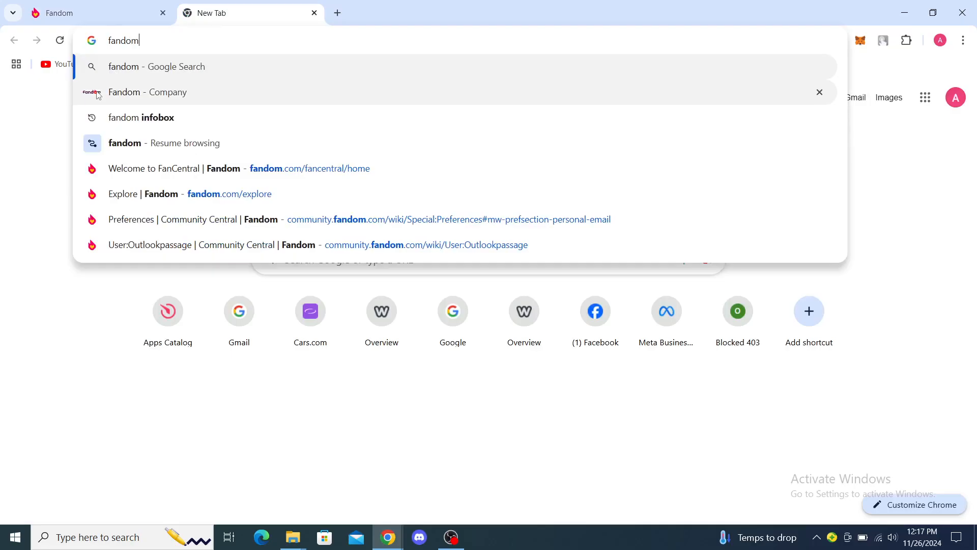
mouse_move(100, 146)
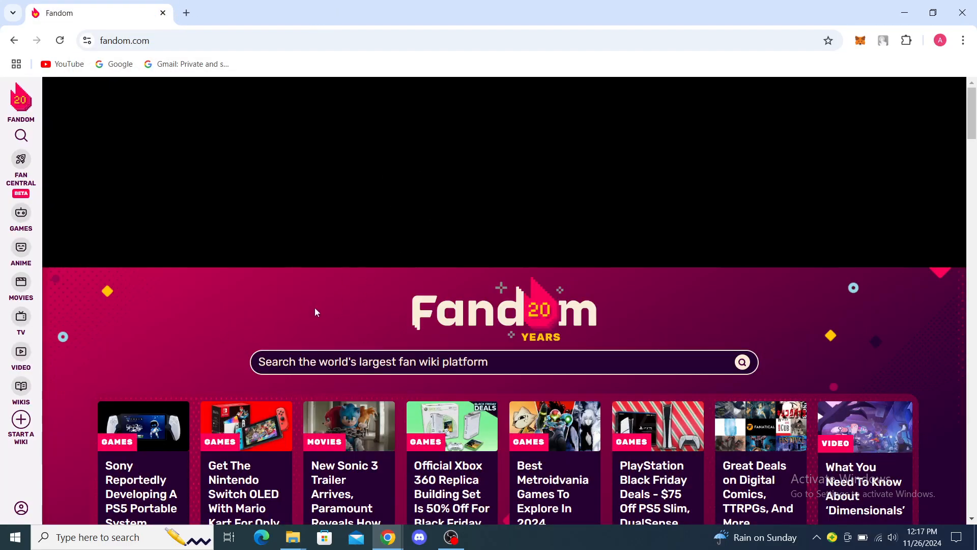
mouse_move(20, 99)
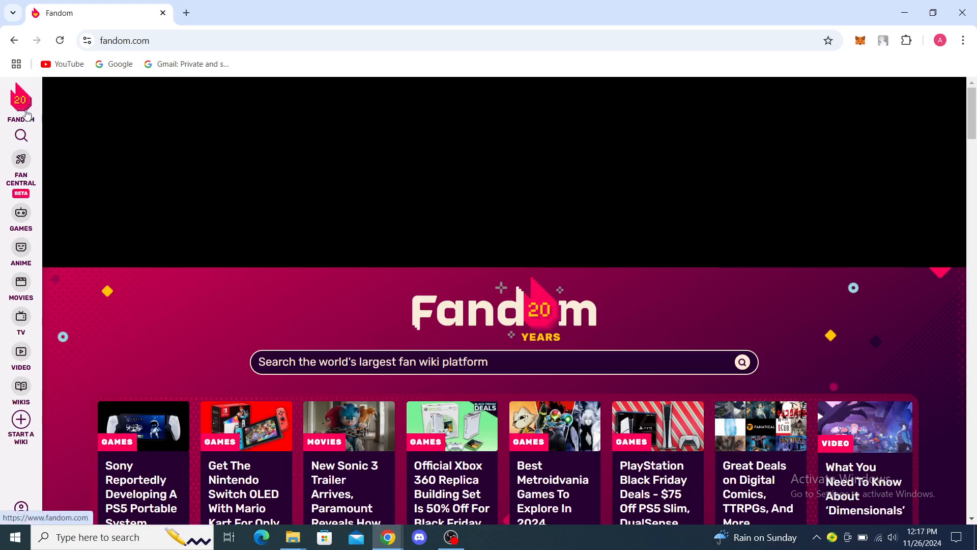
mouse_move(20, 159)
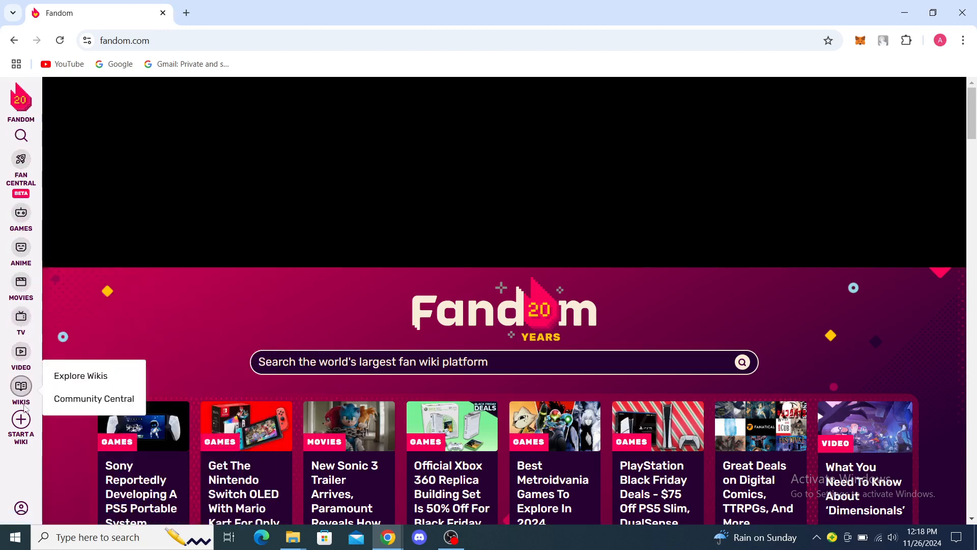
left_click(20, 508)
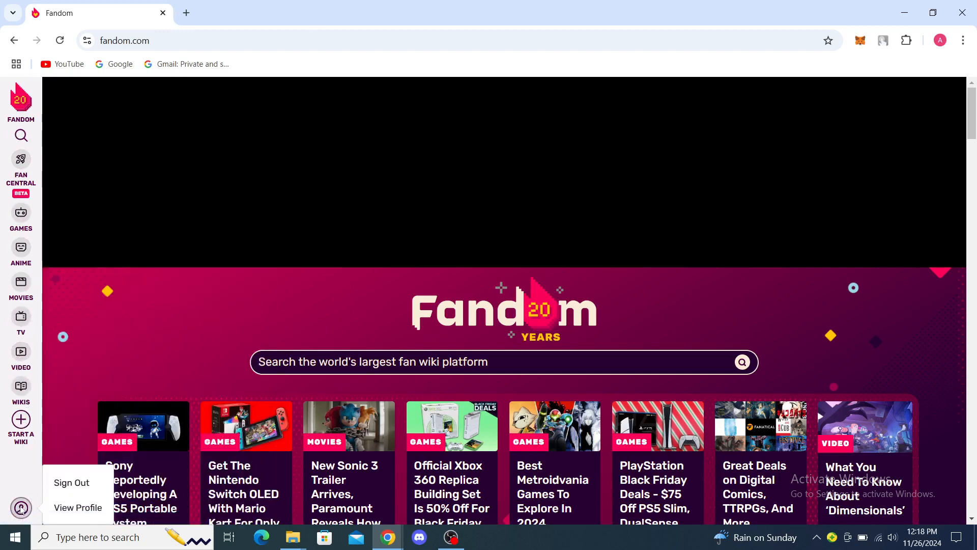
mouse_move(20, 508)
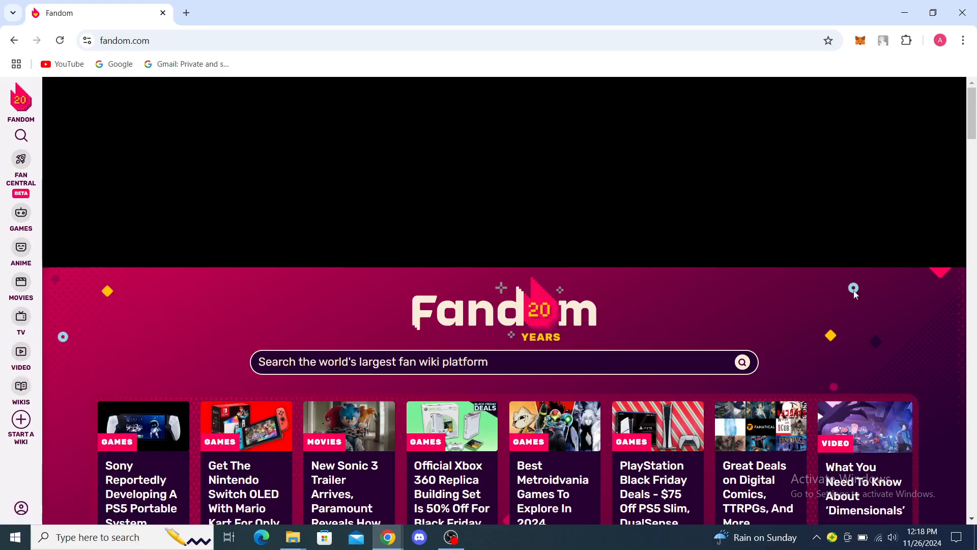
mouse_move(866, 305)
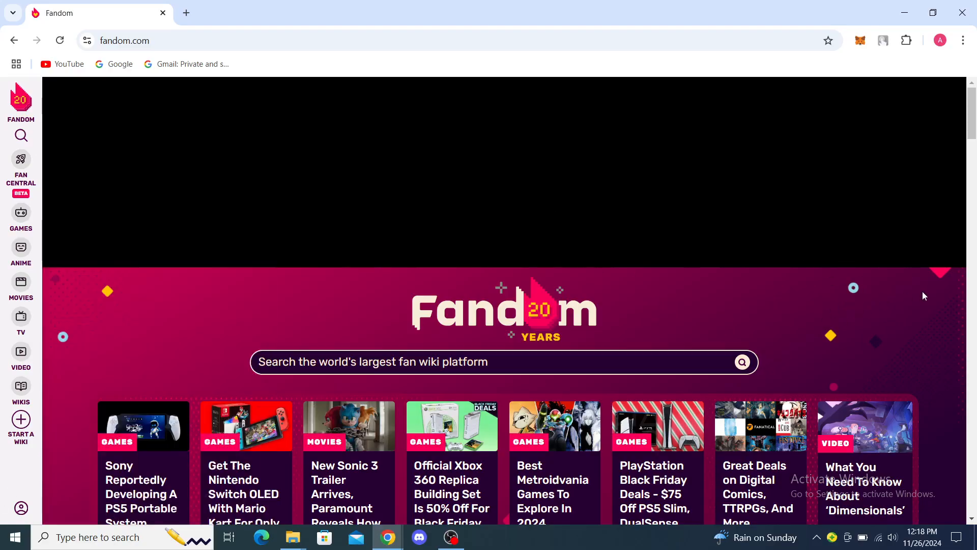
mouse_move(836, 310)
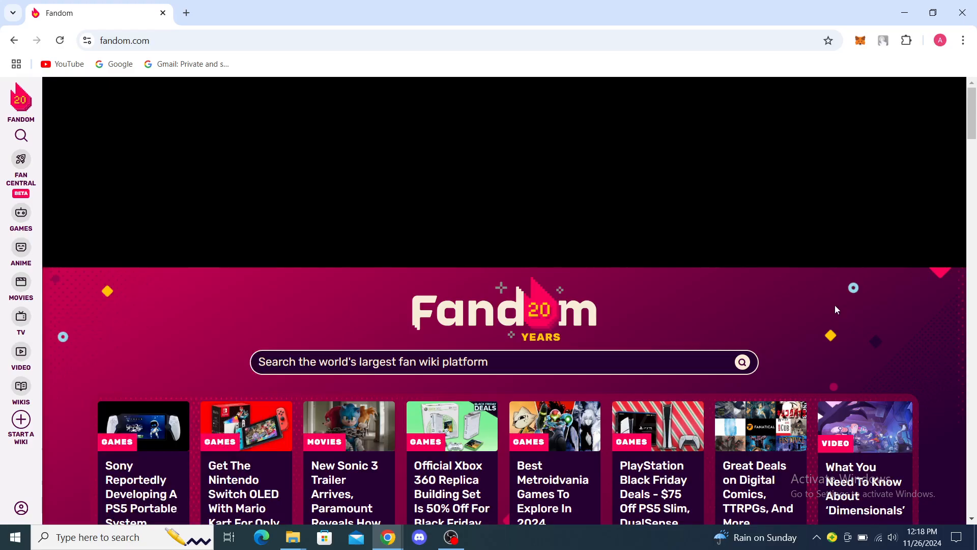
mouse_move(861, 308)
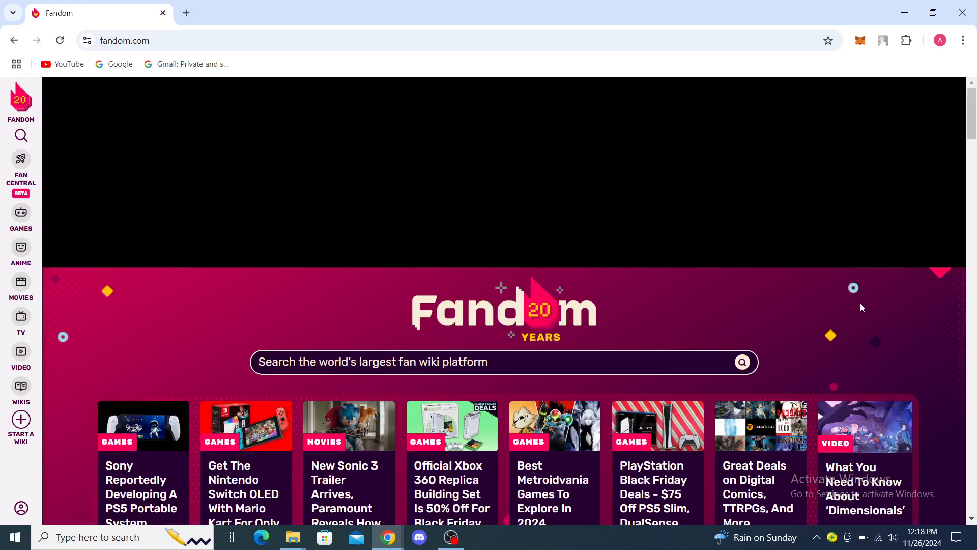
mouse_move(885, 312)
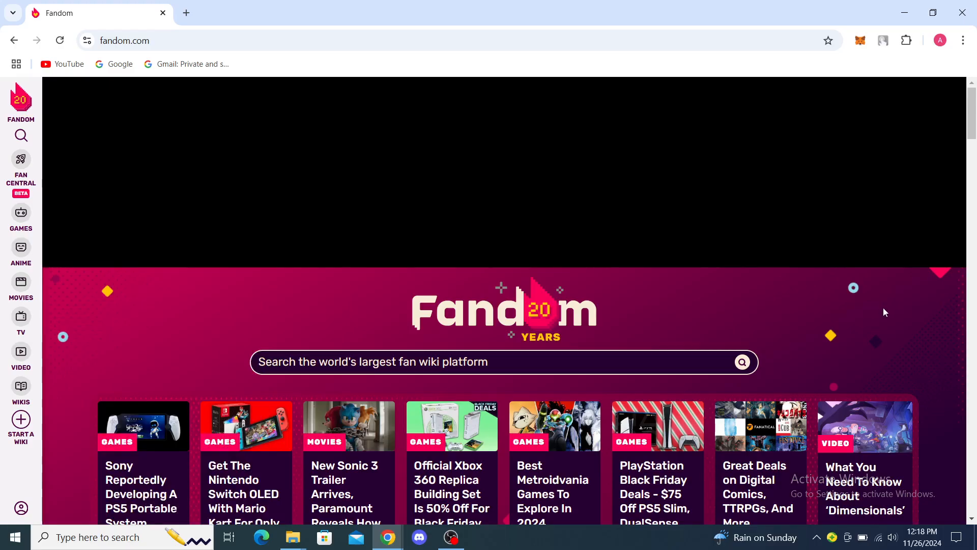
mouse_move(207, 285)
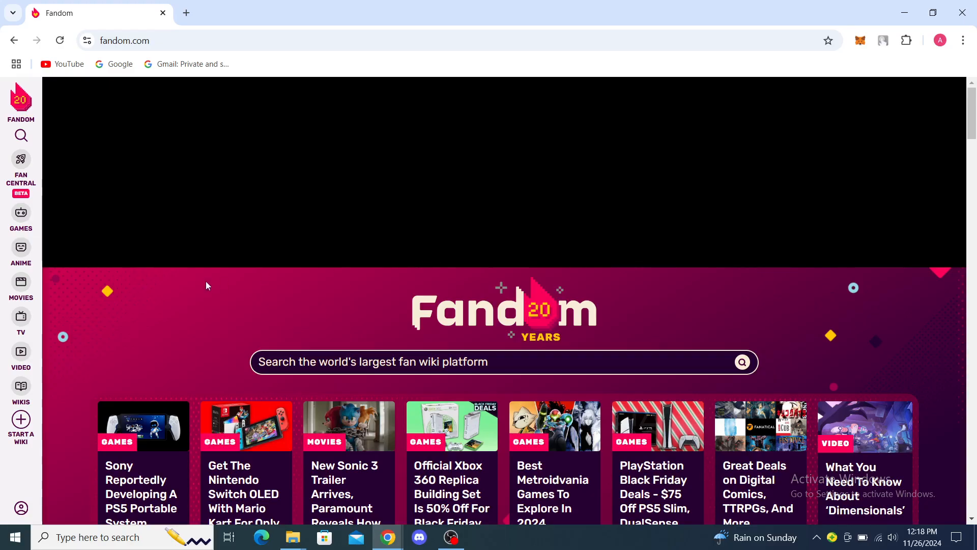
mouse_move(169, 334)
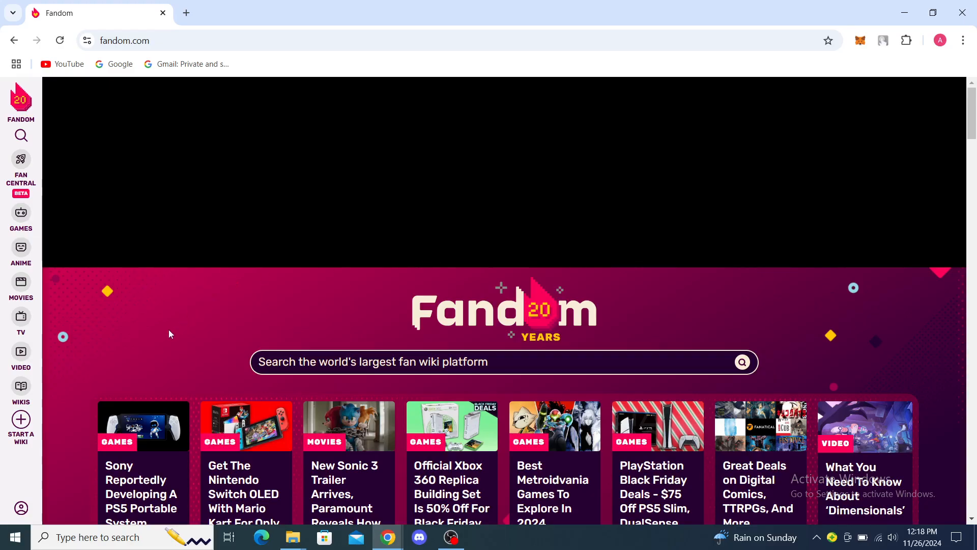
left_click(21, 508)
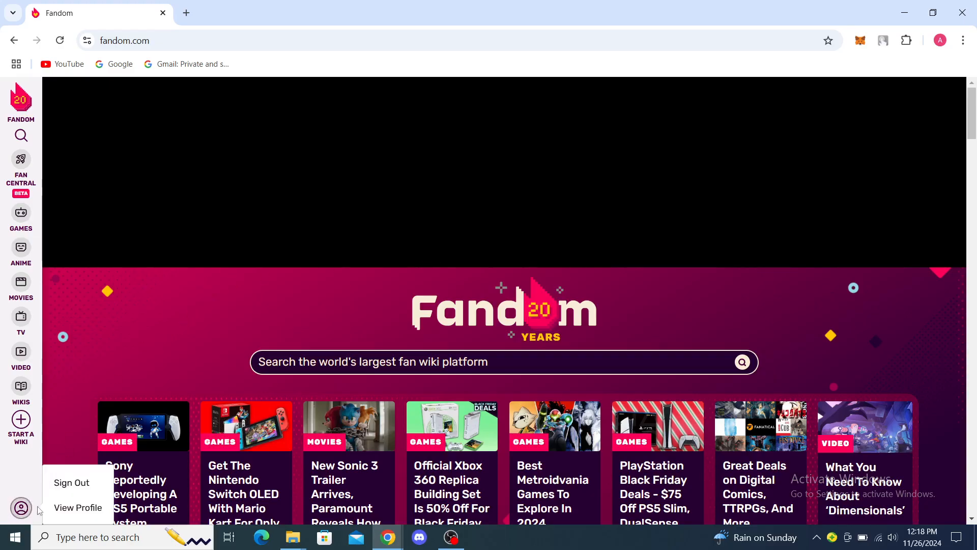
left_click(78, 508)
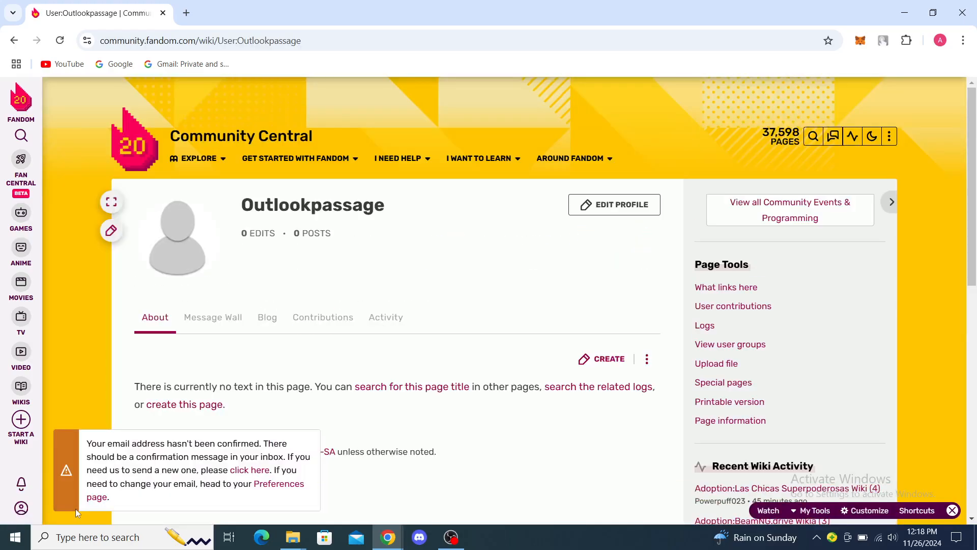
Step: Go from the profile to Community Central's Special pages via the wiki header's extra options
left_click(201, 159)
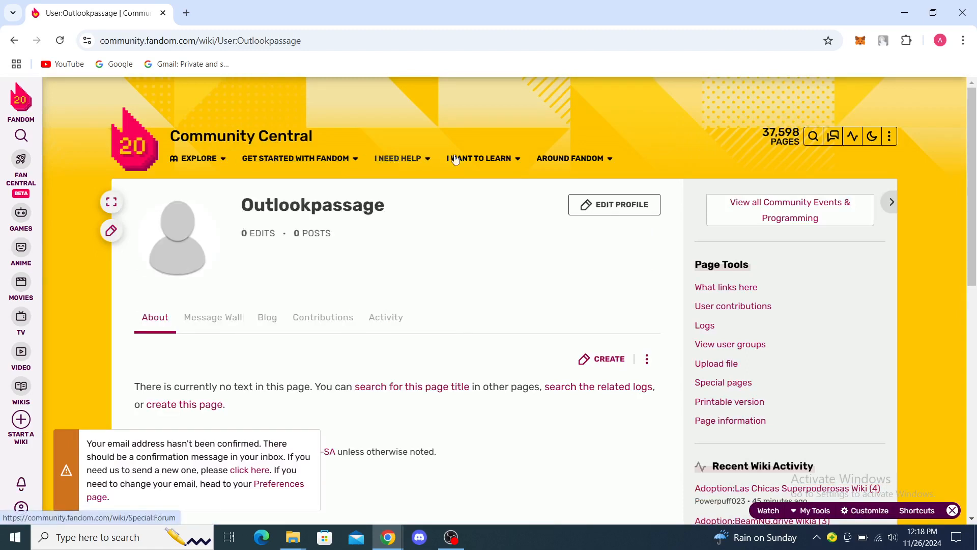
left_click(888, 136)
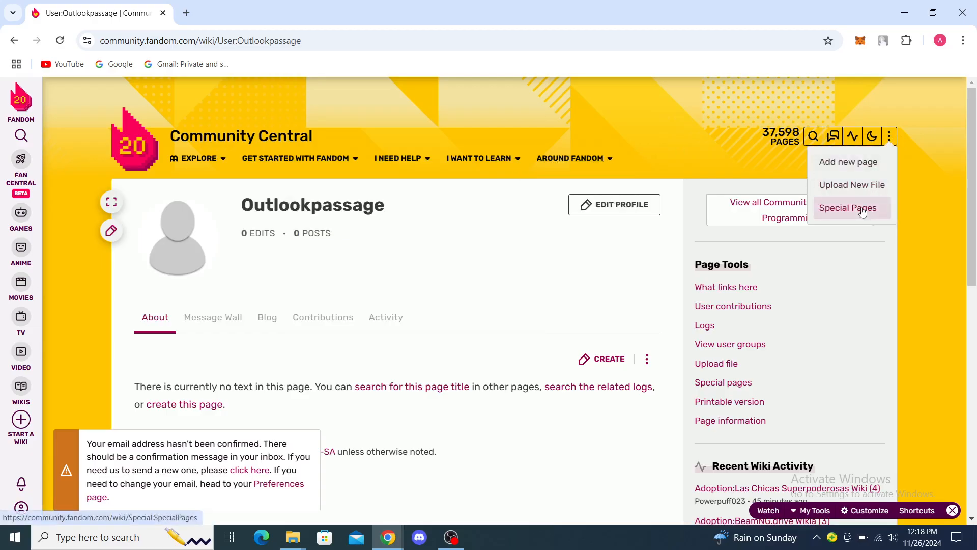
left_click(848, 207)
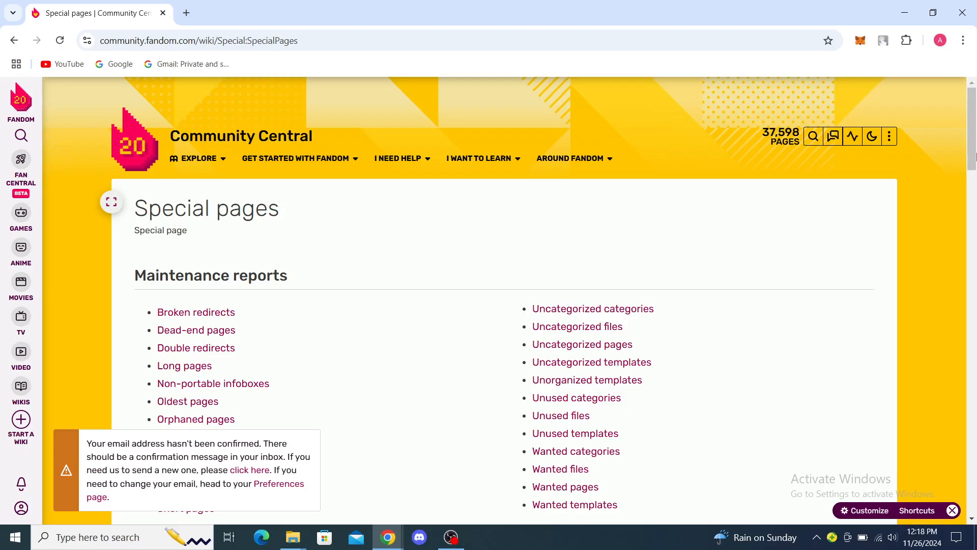
Step: Follow the All pages link under Lists of pages
scroll("down", 3)
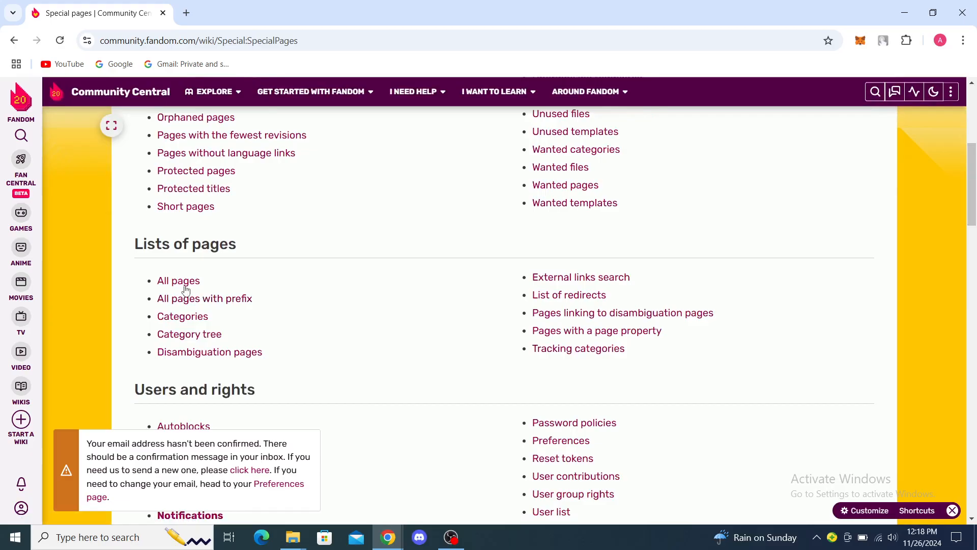
left_click(177, 281)
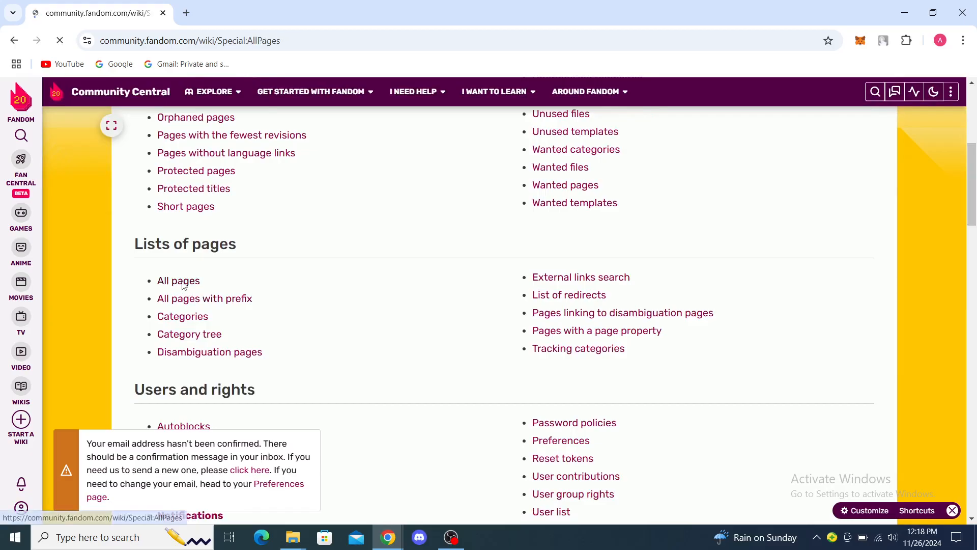
left_click(178, 280)
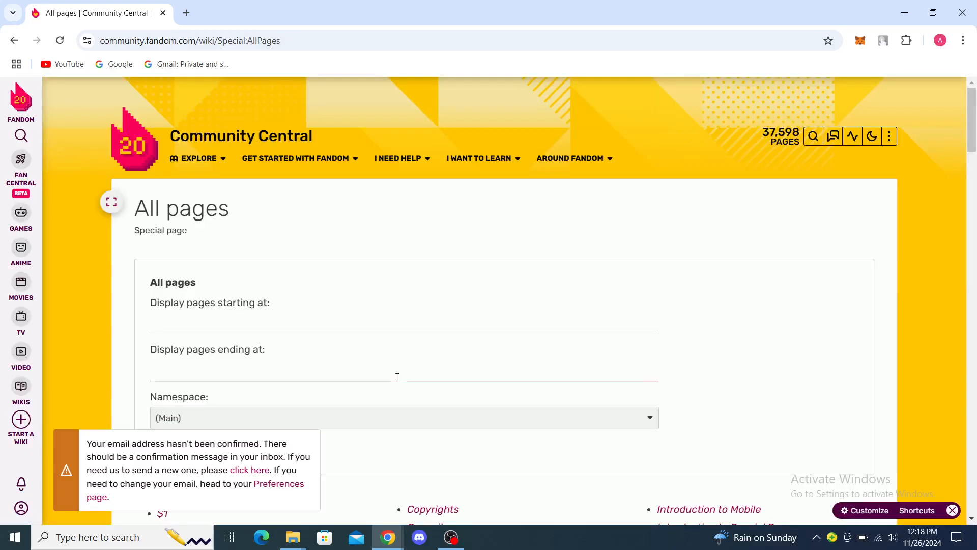
scroll("down", 3)
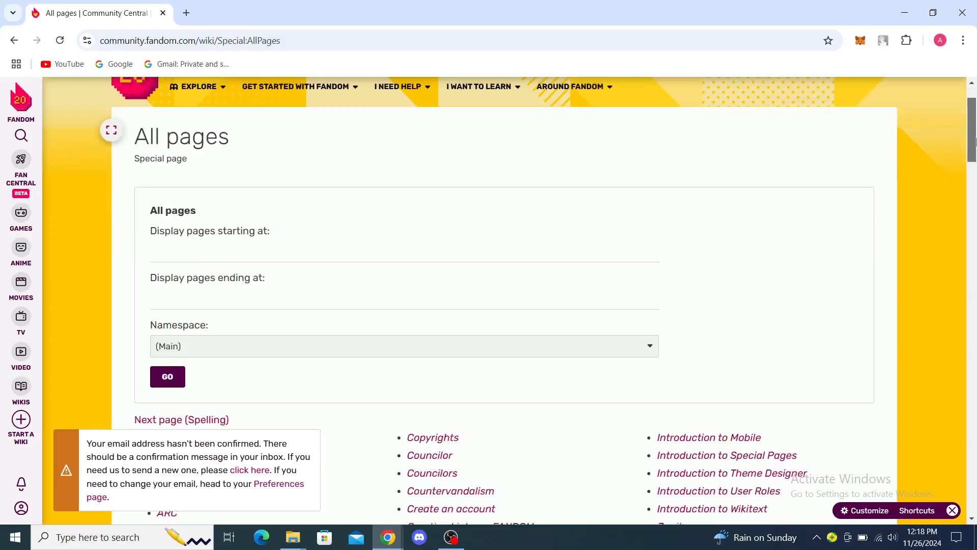
scroll("down", 3)
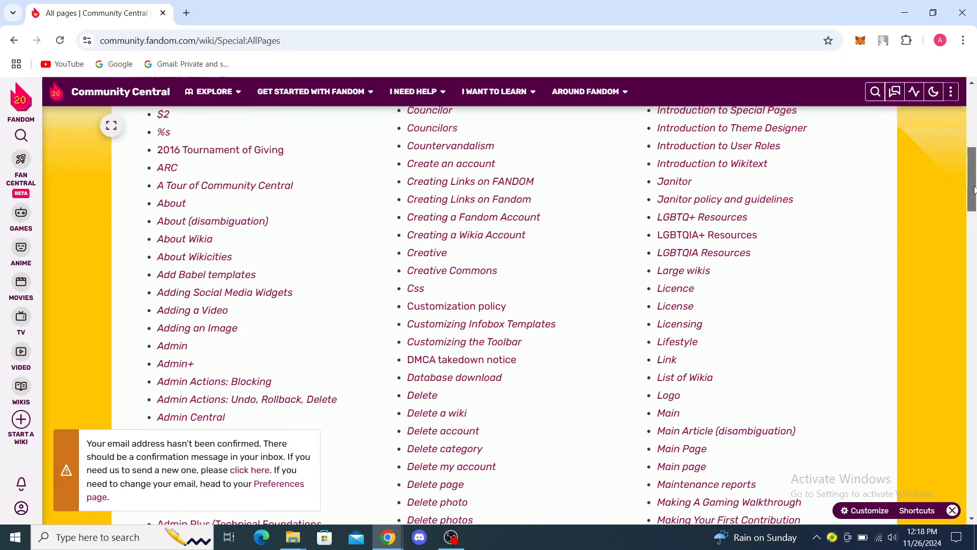
scroll("down", 3)
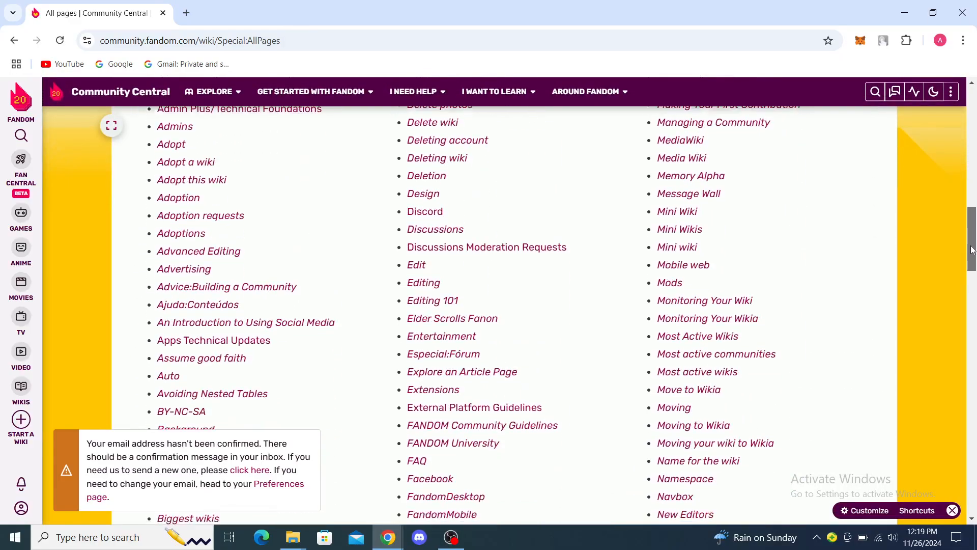
scroll("down", 3)
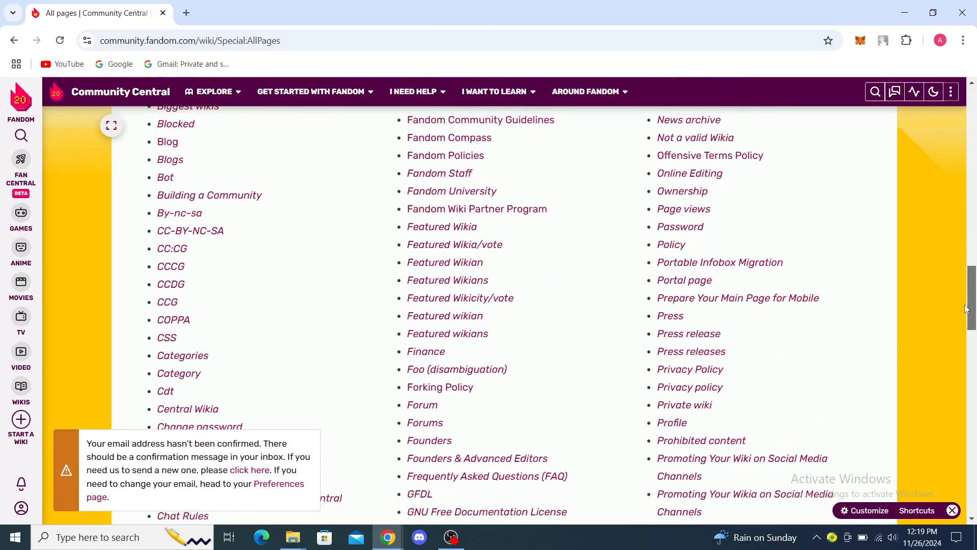
scroll("down", 3)
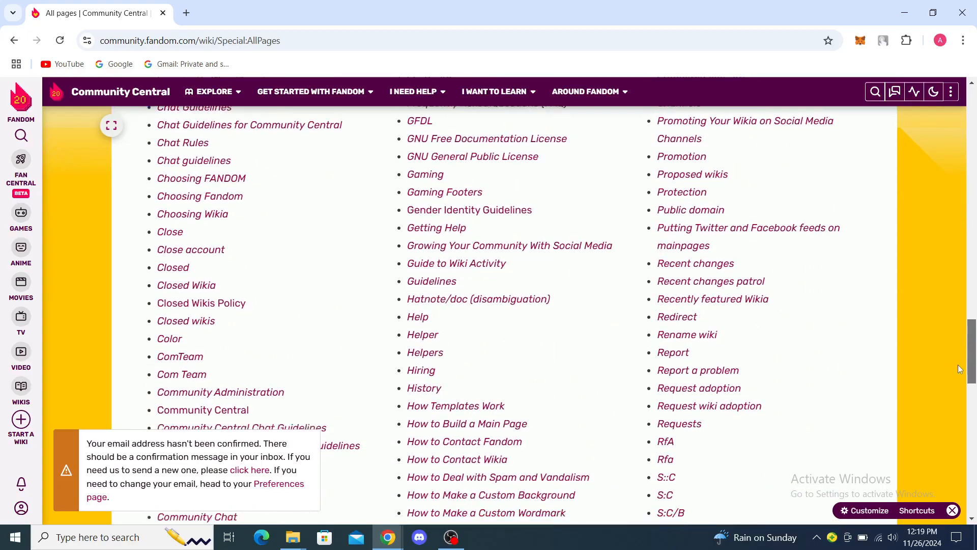
scroll("down", 3)
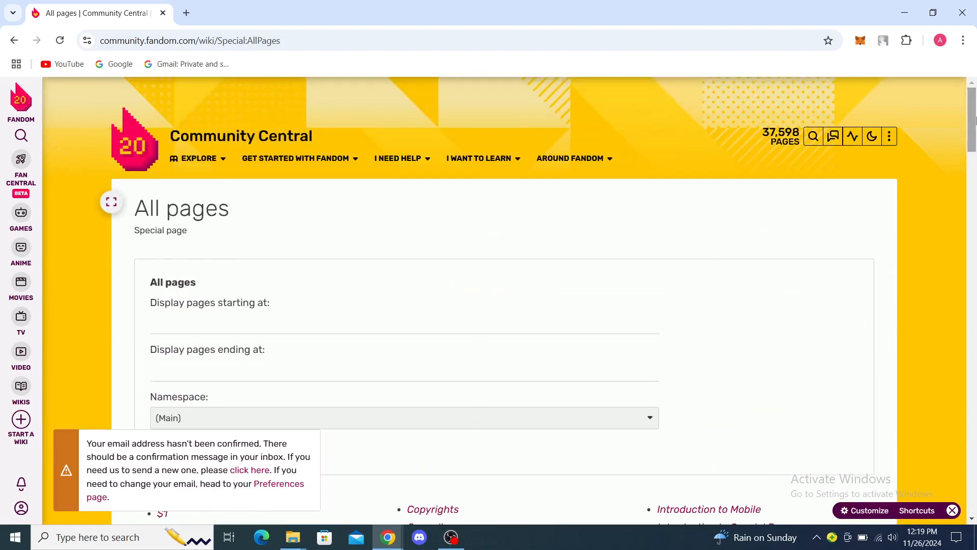
mouse_move(788, 216)
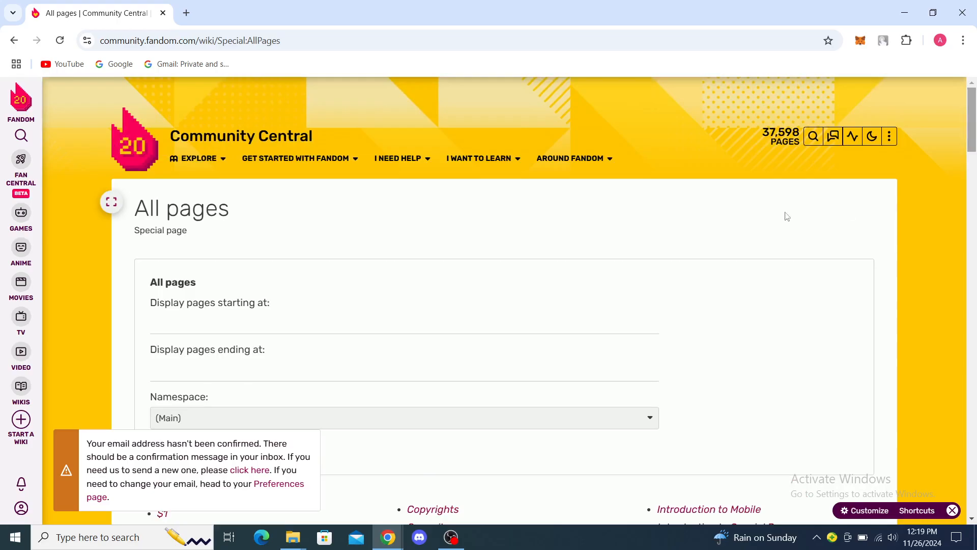
Step: Visit the Community Central main page through Explore, then return to the fandom.com homepage
left_click(199, 157)
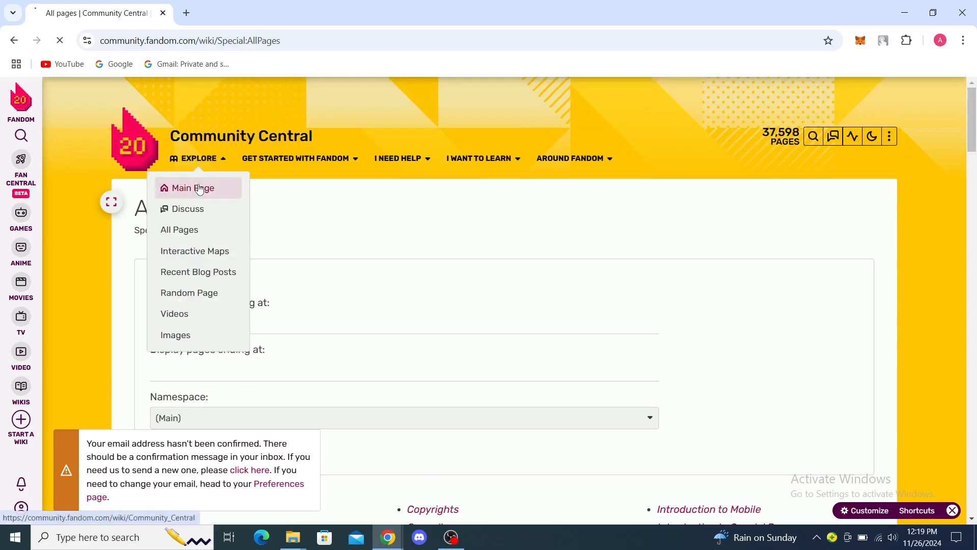
left_click(195, 188)
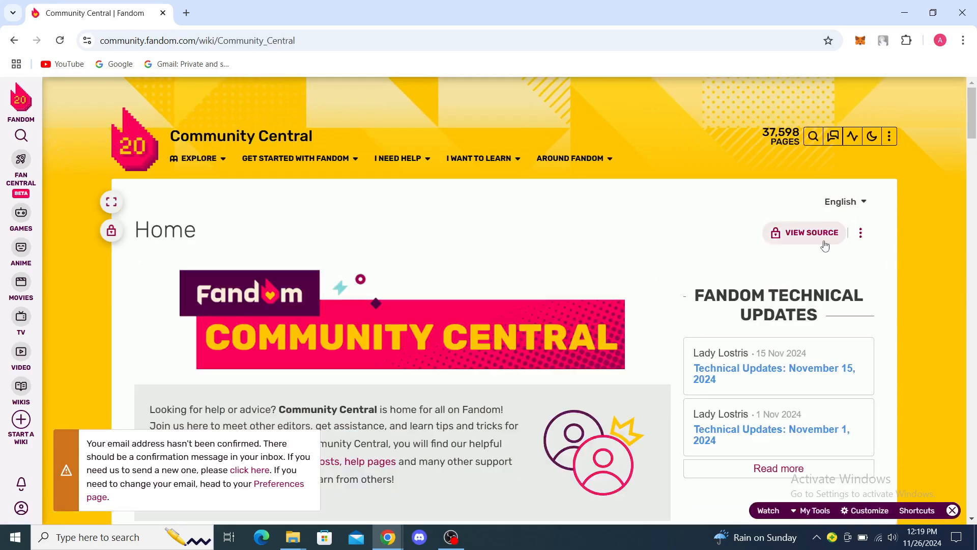
left_click(845, 202)
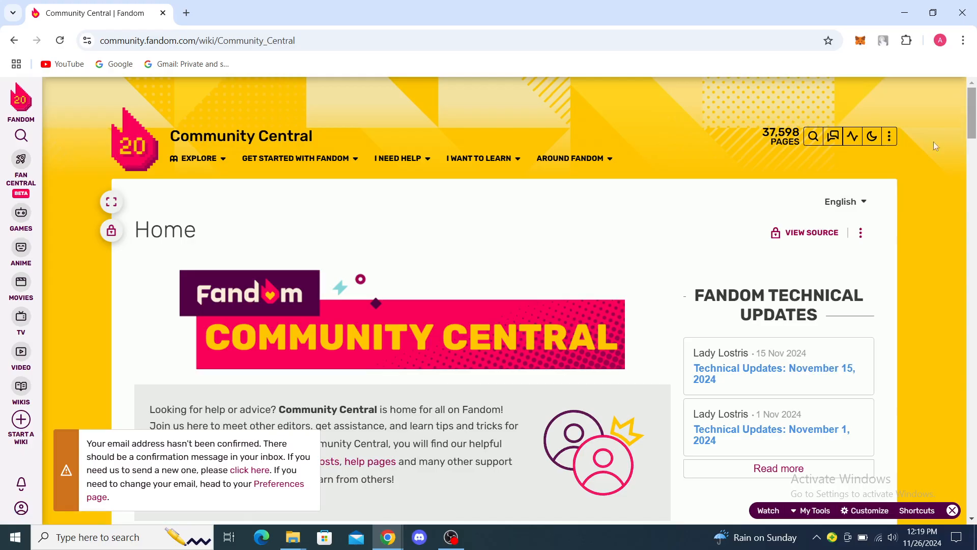
left_click(20, 100)
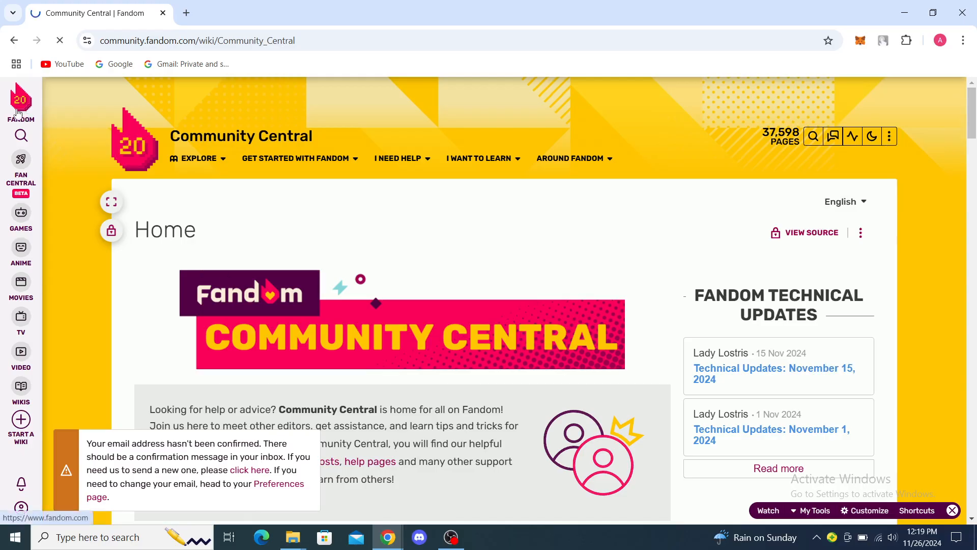
left_click(20, 99)
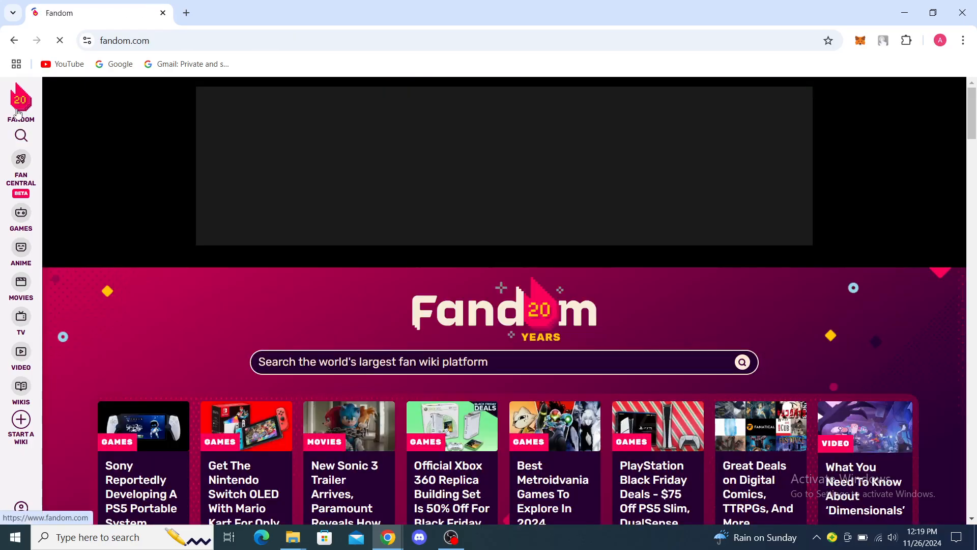